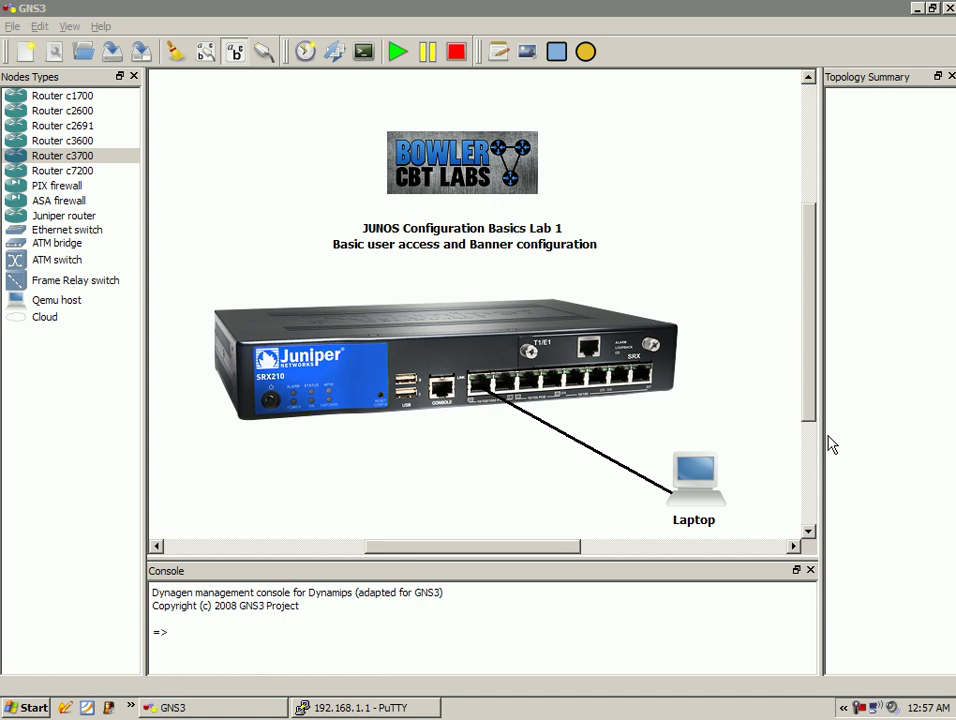
mouse_move(860, 604)
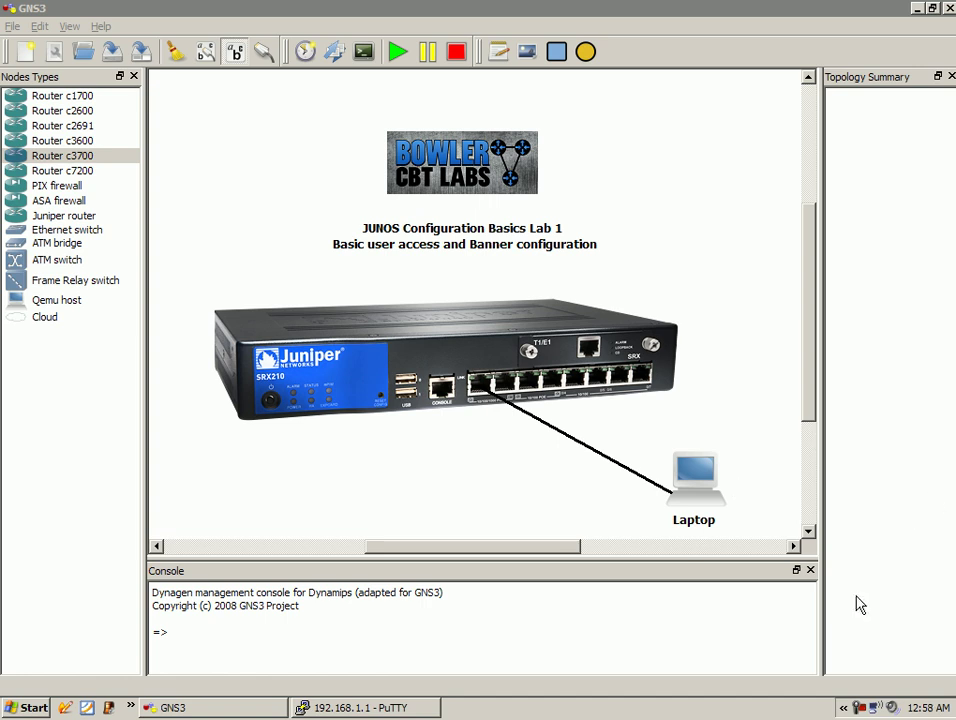
mouse_move(870, 604)
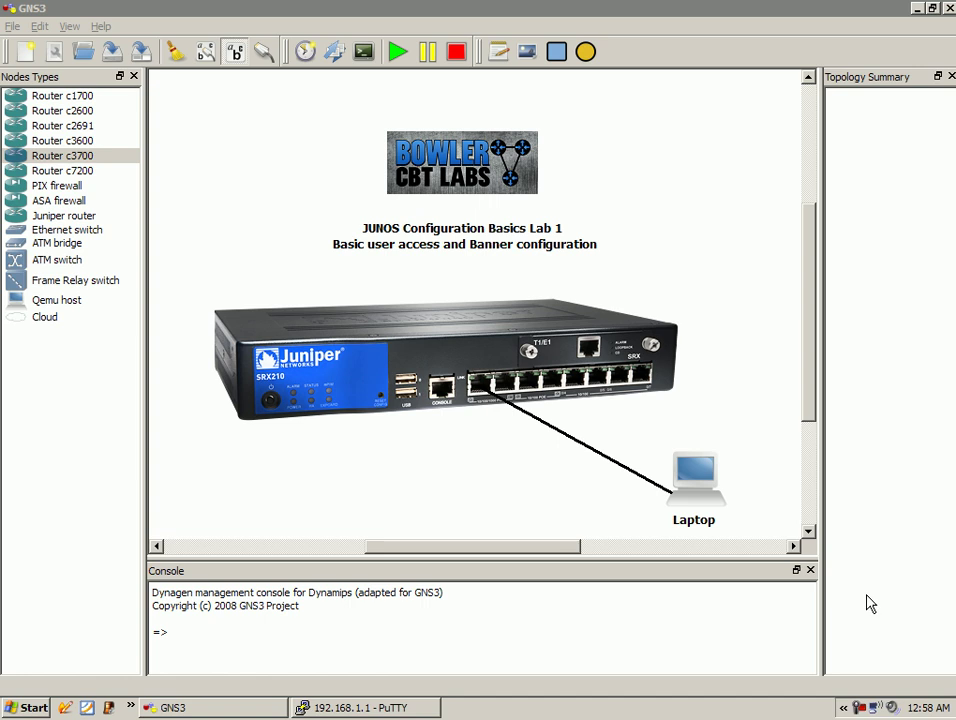
mouse_move(480, 678)
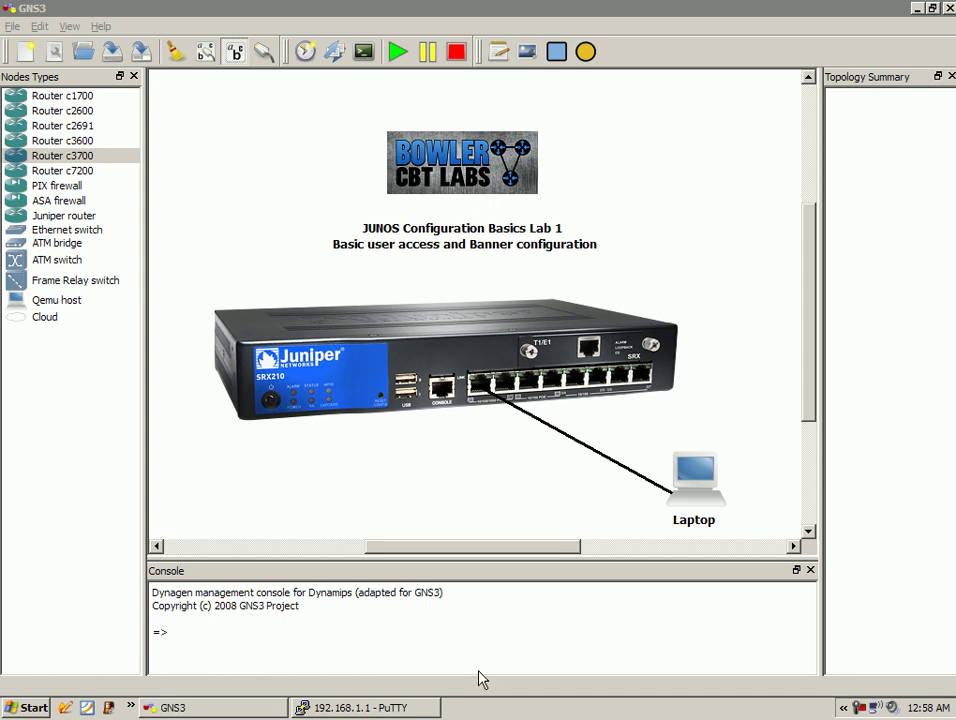
mouse_move(479, 474)
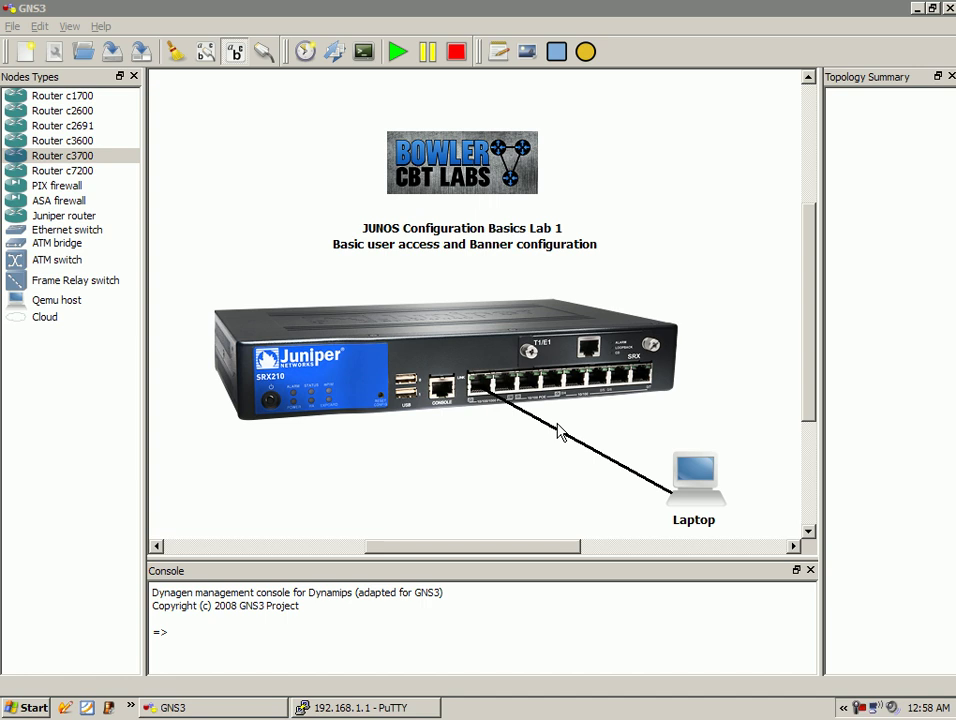
mouse_move(673, 412)
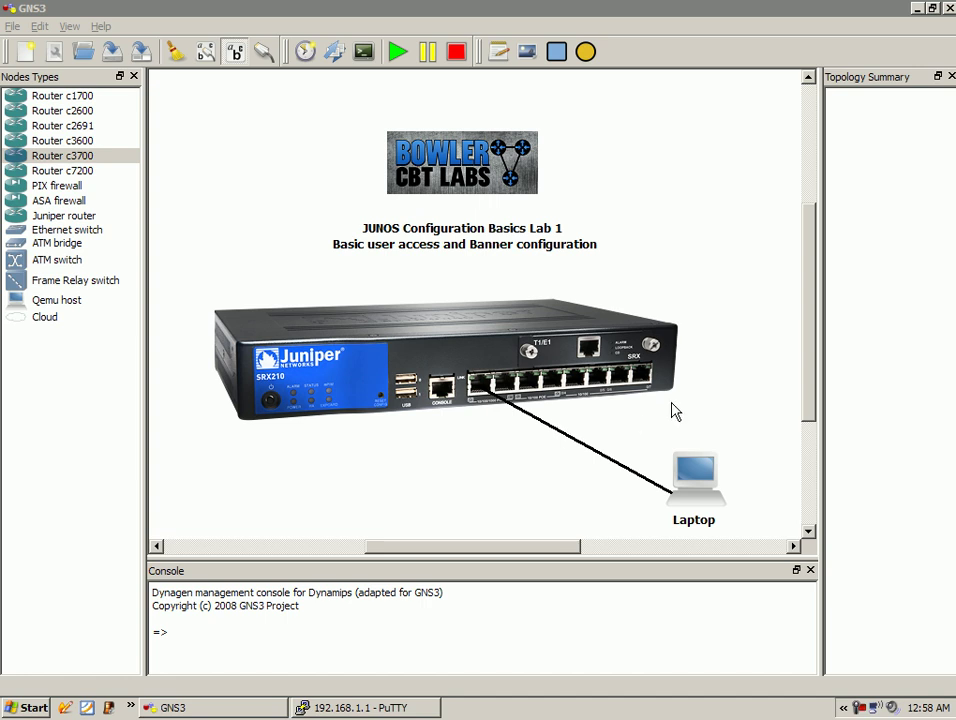
mouse_move(704, 470)
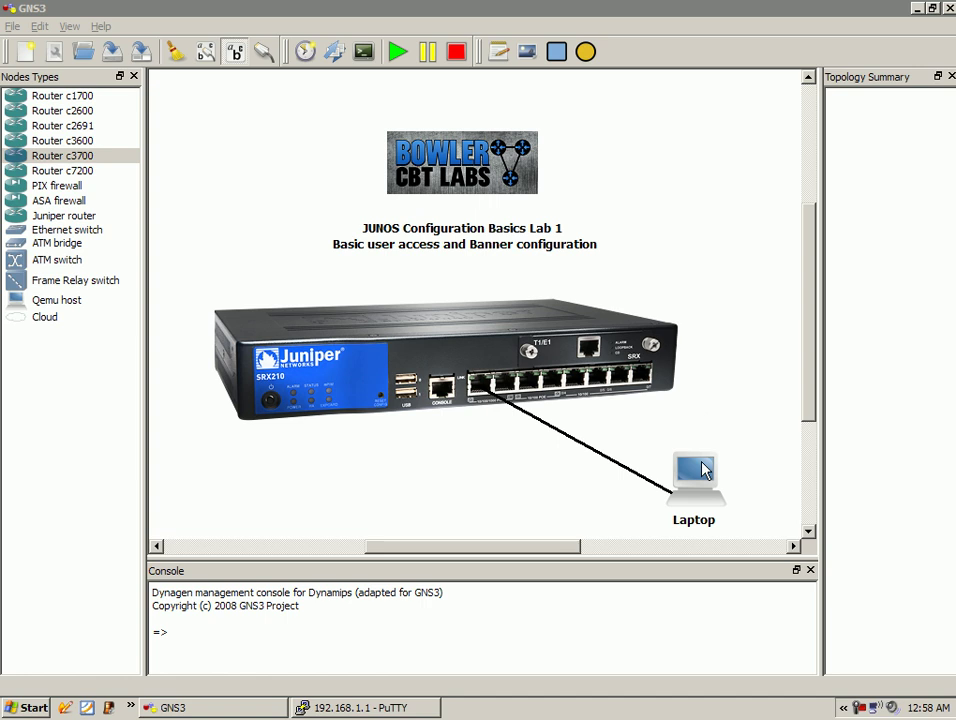
mouse_move(618, 398)
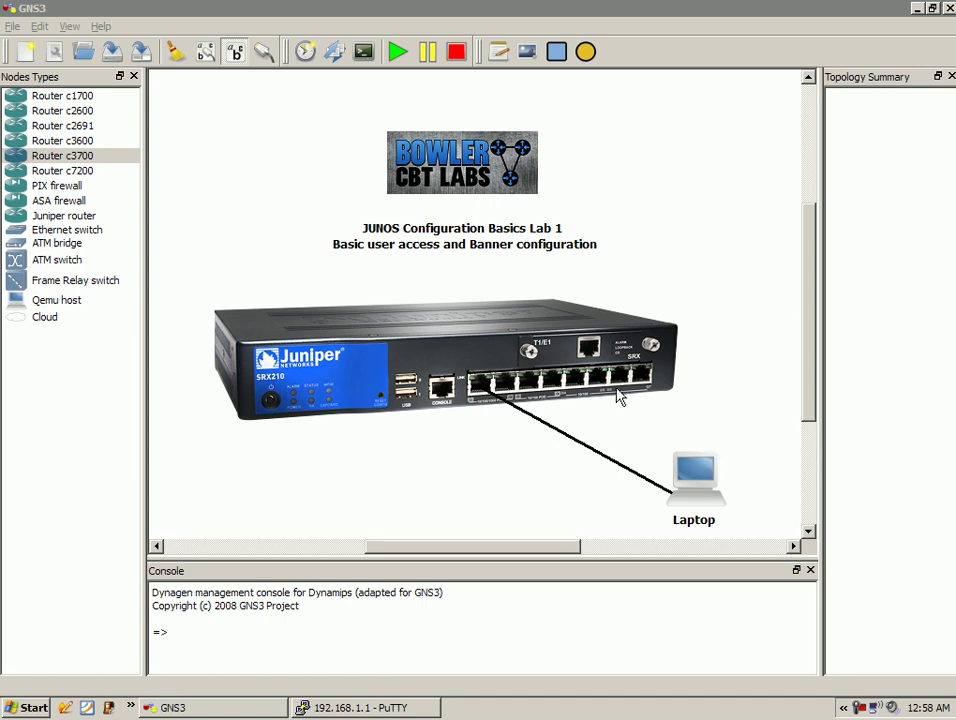
mouse_move(277, 22)
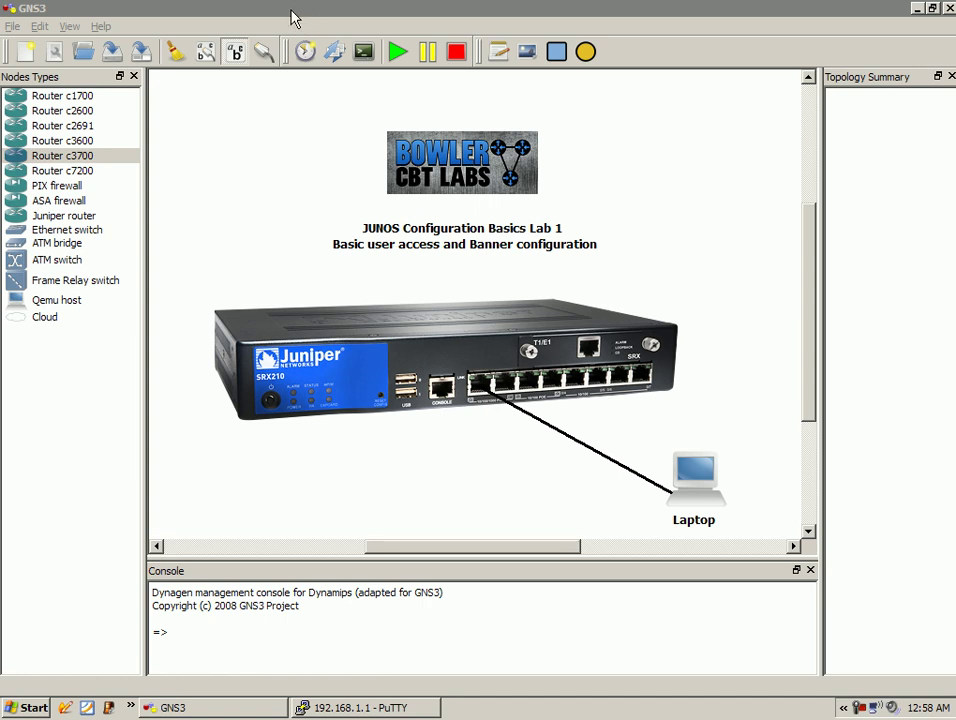
mouse_move(345, 695)
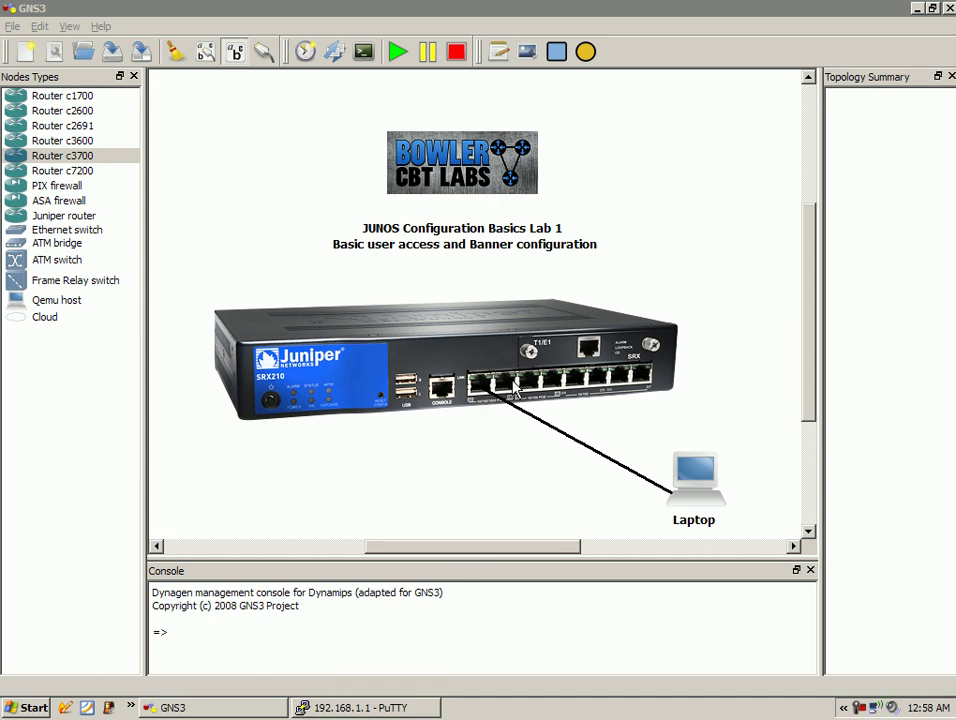
mouse_move(486, 405)
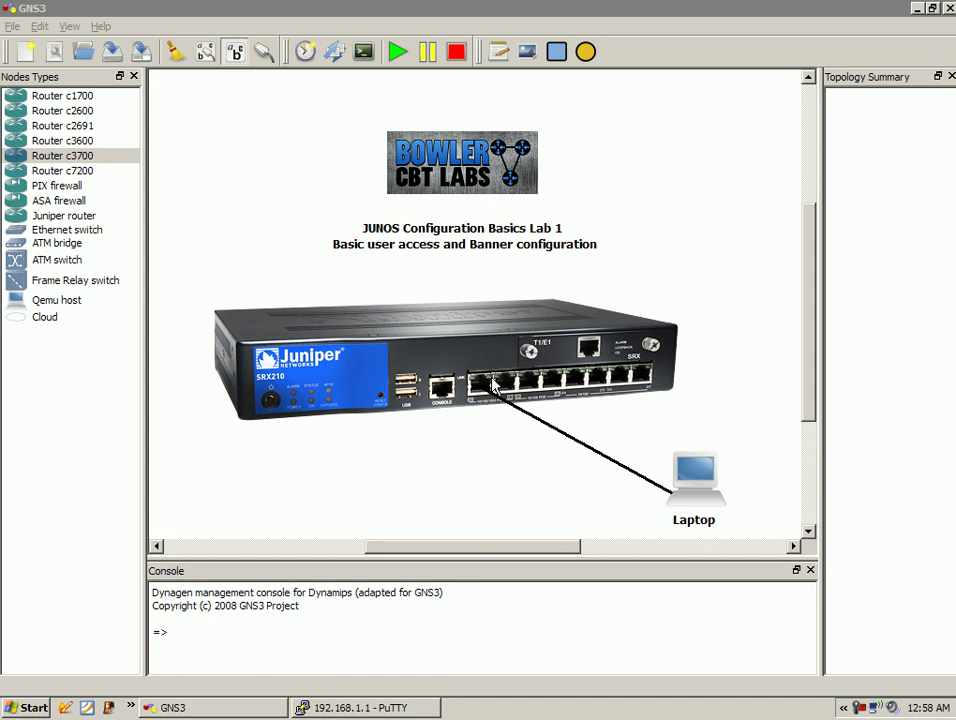
mouse_move(542, 453)
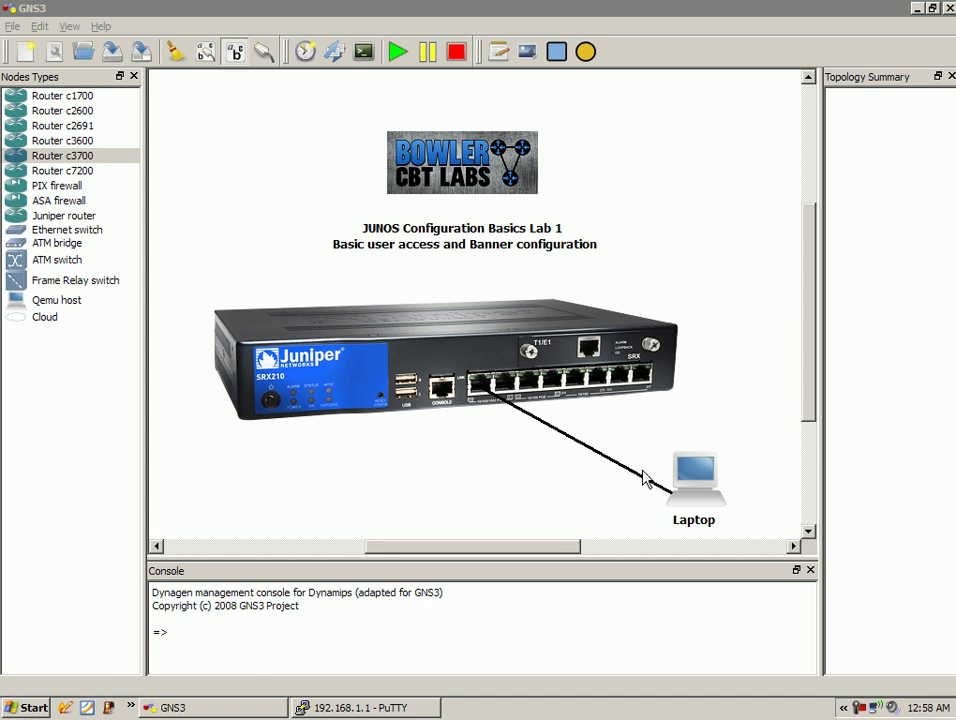
mouse_move(687, 491)
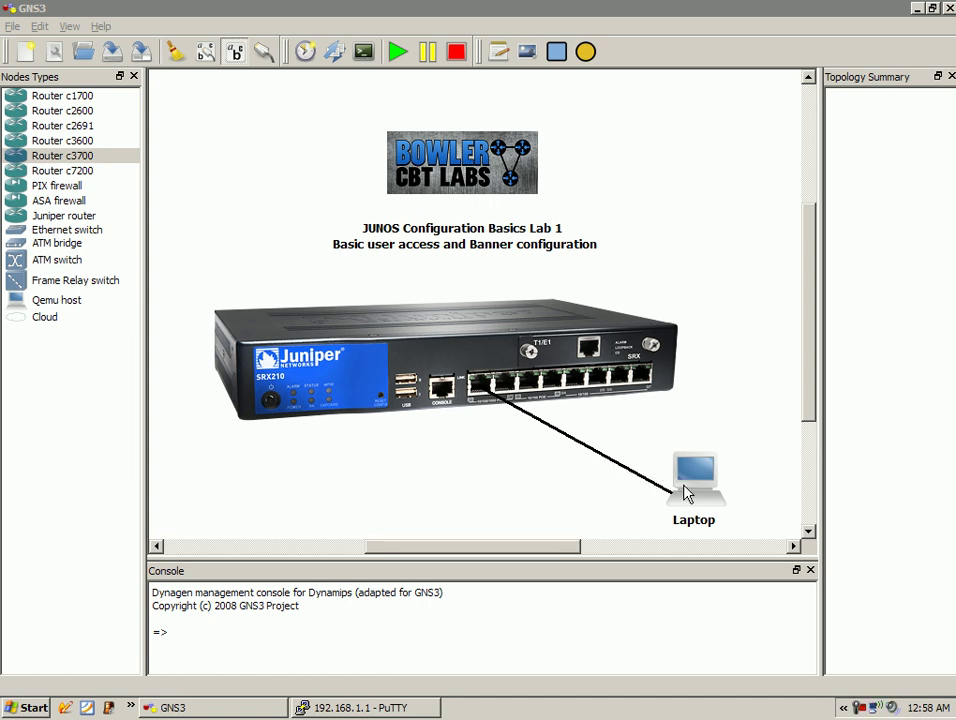
mouse_move(340, 505)
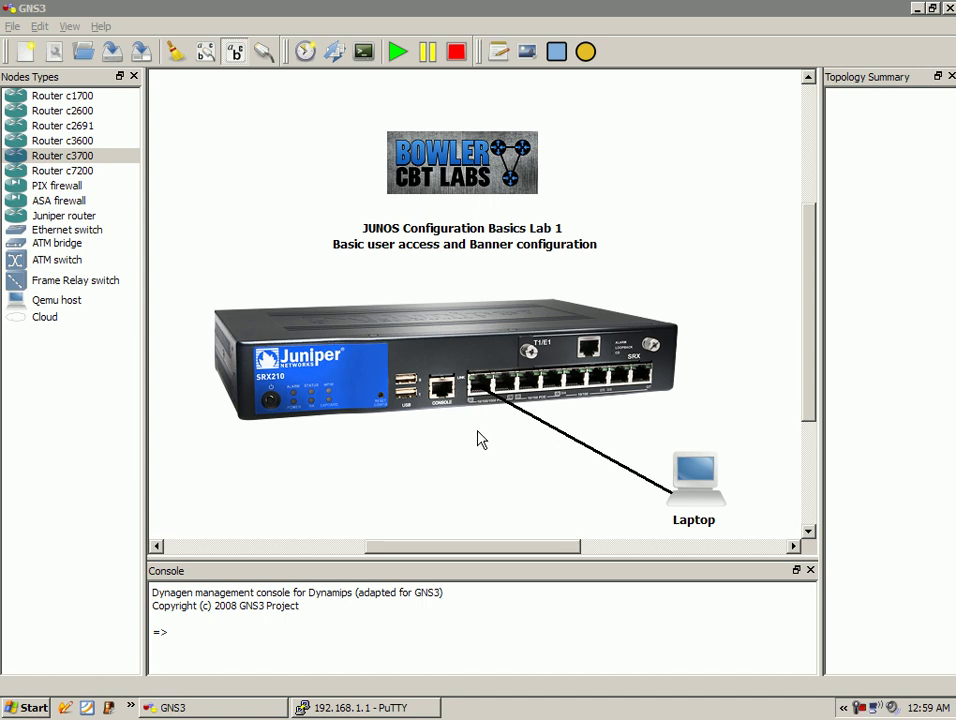
mouse_move(383, 546)
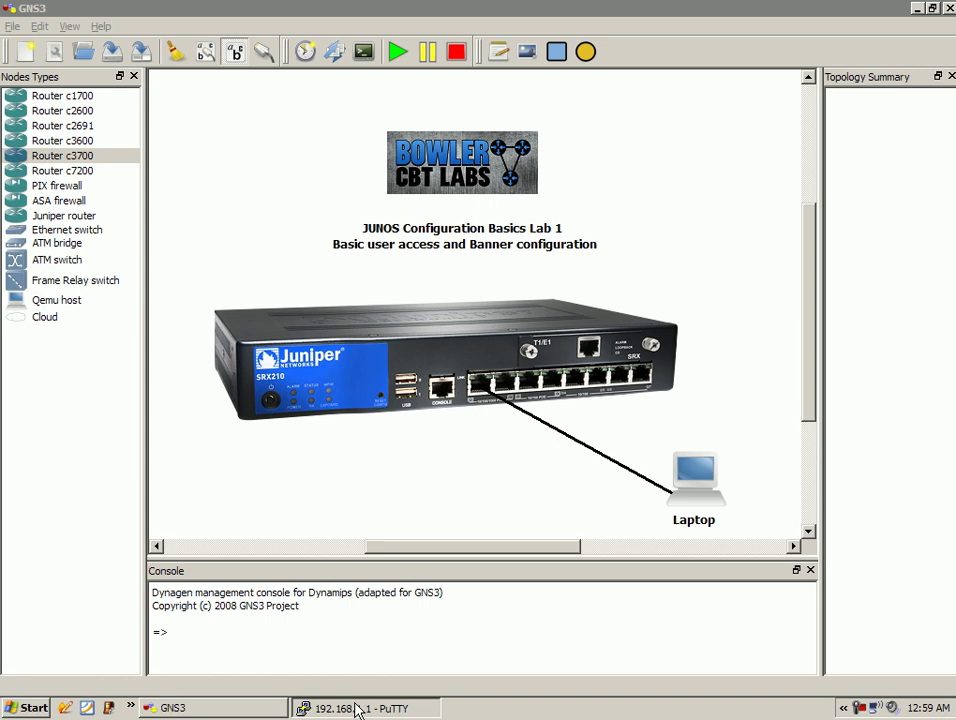
Step: Maximize the router session, enter configuration mode with 'edit', and display the configuration with 'show'
left_click(350, 708)
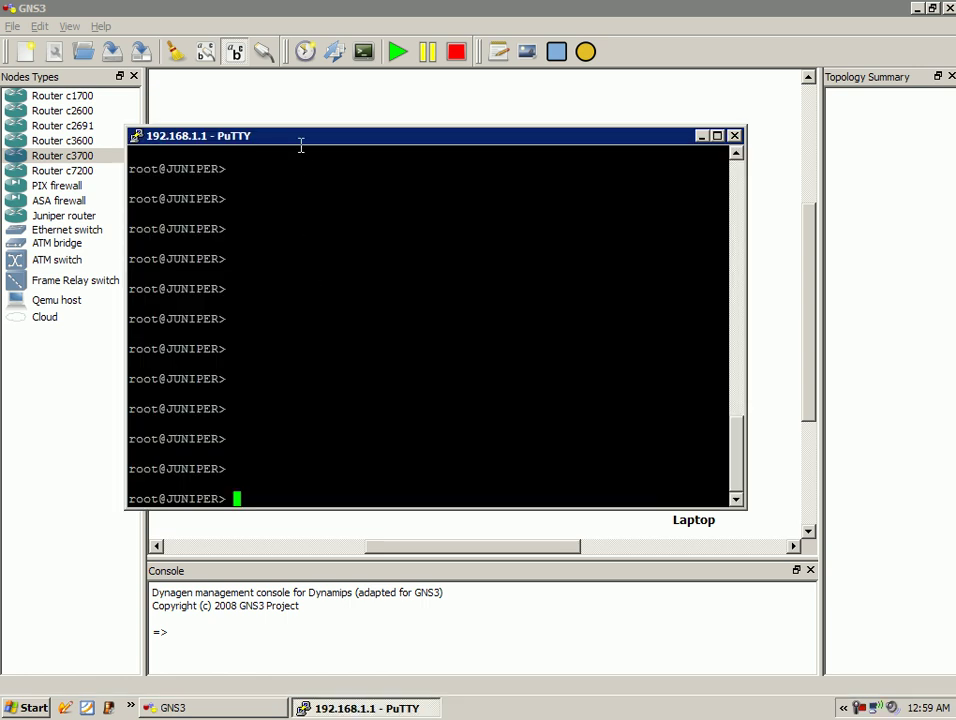
left_click(712, 134)
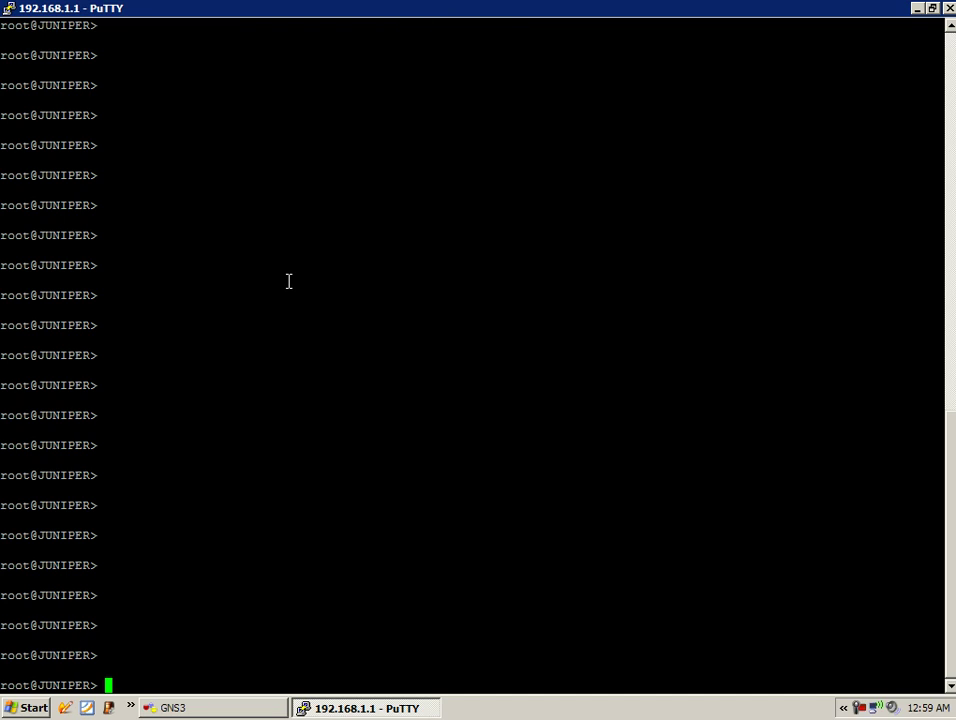
type("edit")
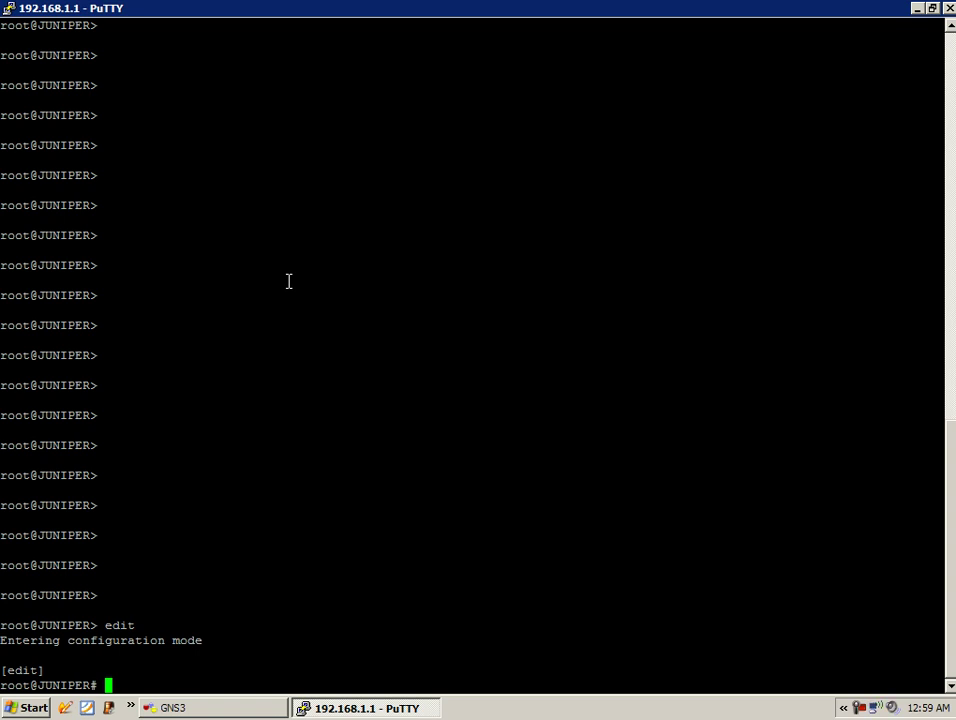
type("show")
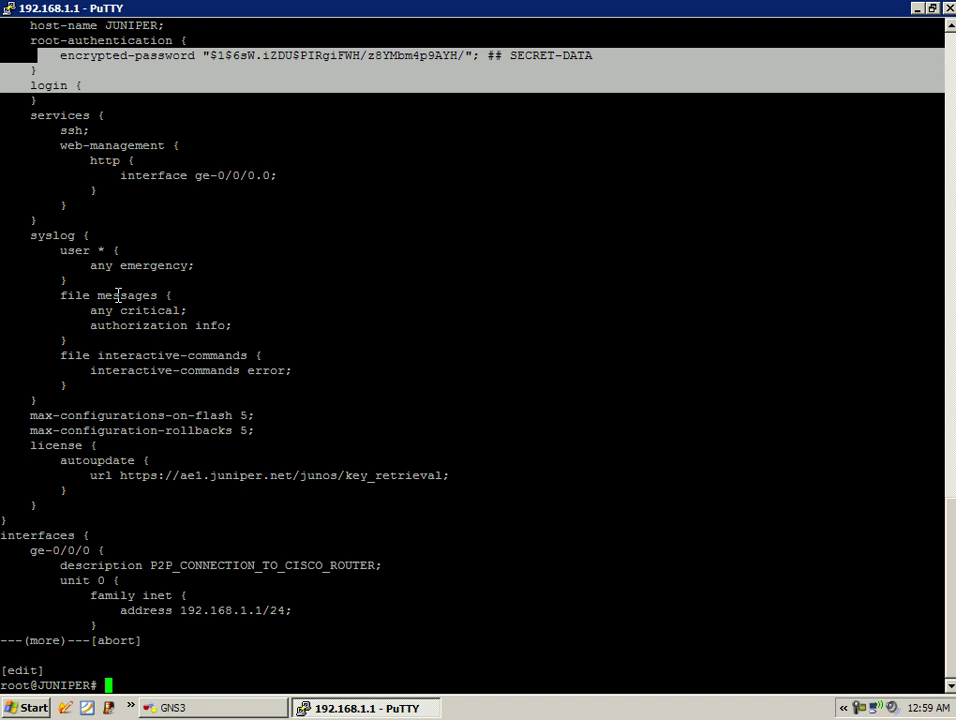
Step: Move to the [edit system login] hierarchy and start a 'set user Aaron' command
type("edit")
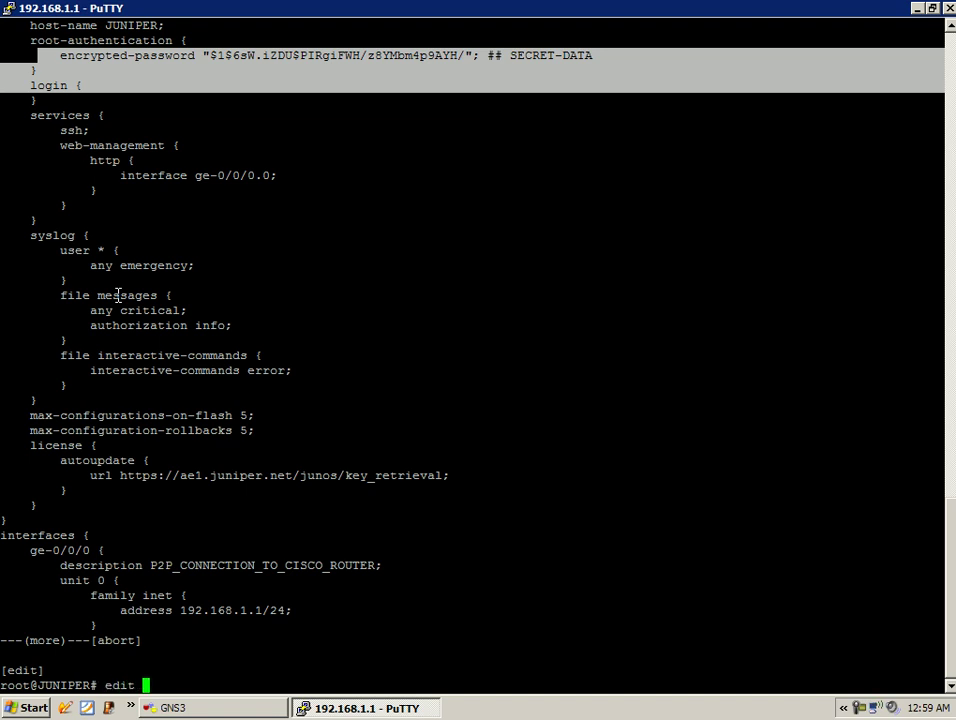
type("system login")
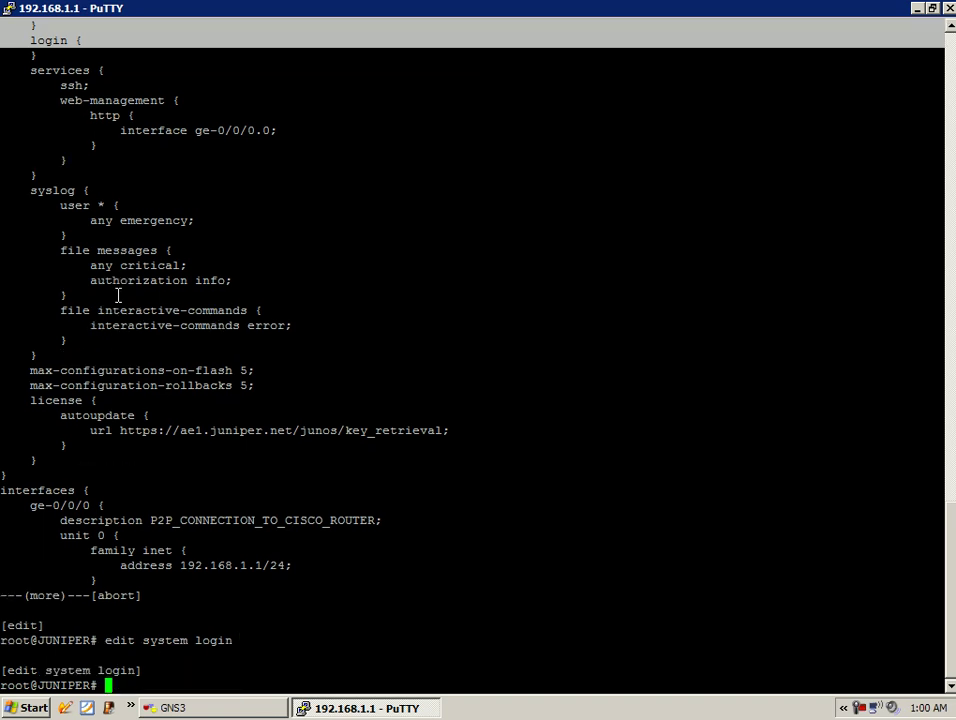
type("set")
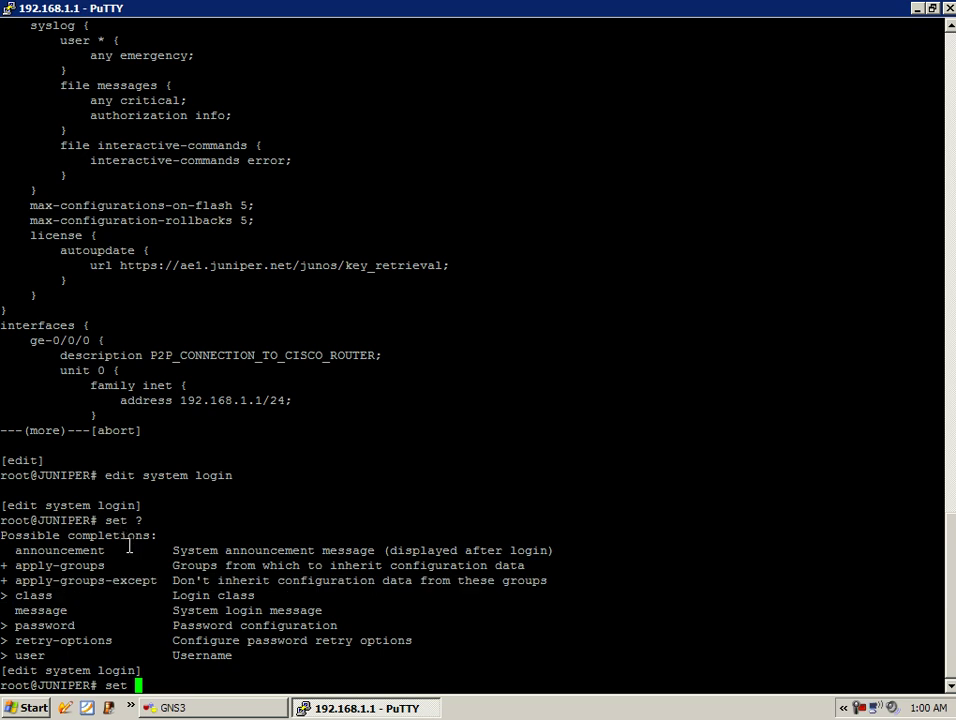
mouse_move(86, 594)
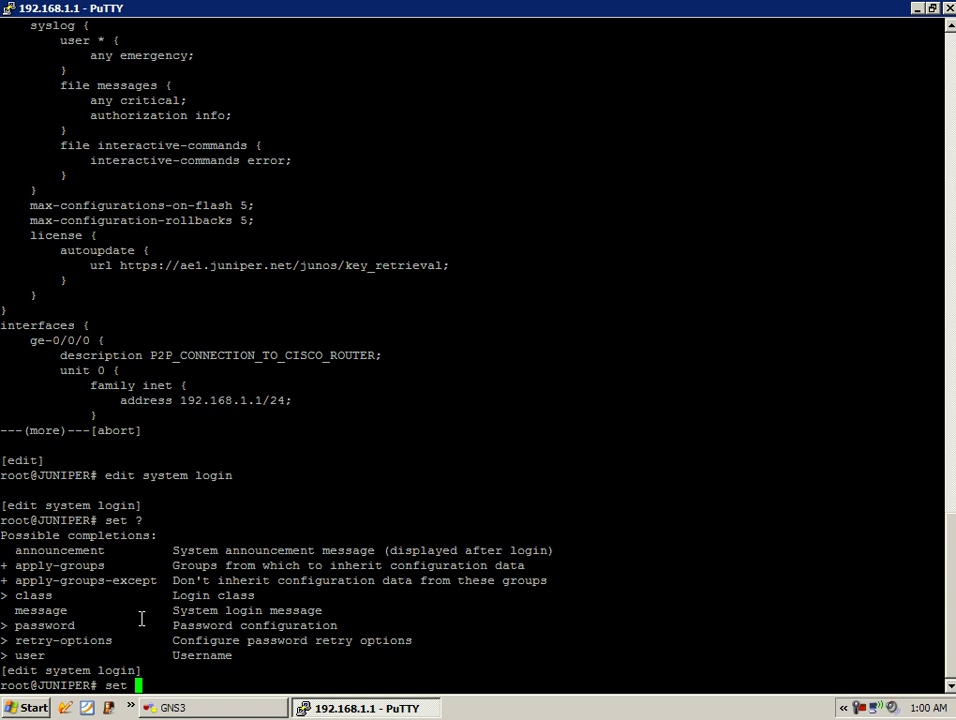
type("user")
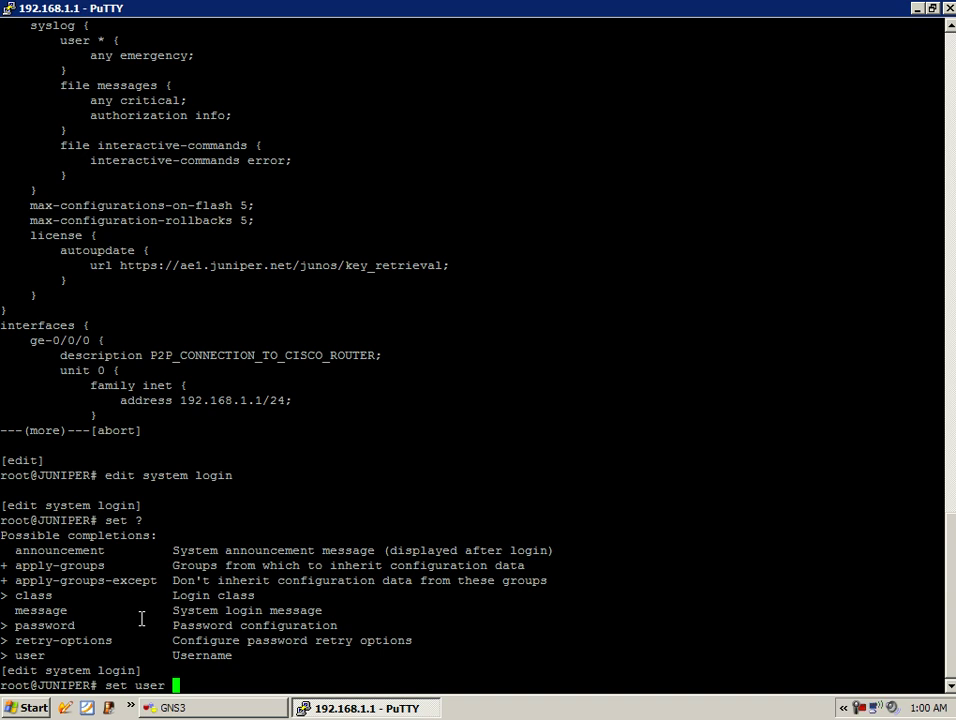
type("A")
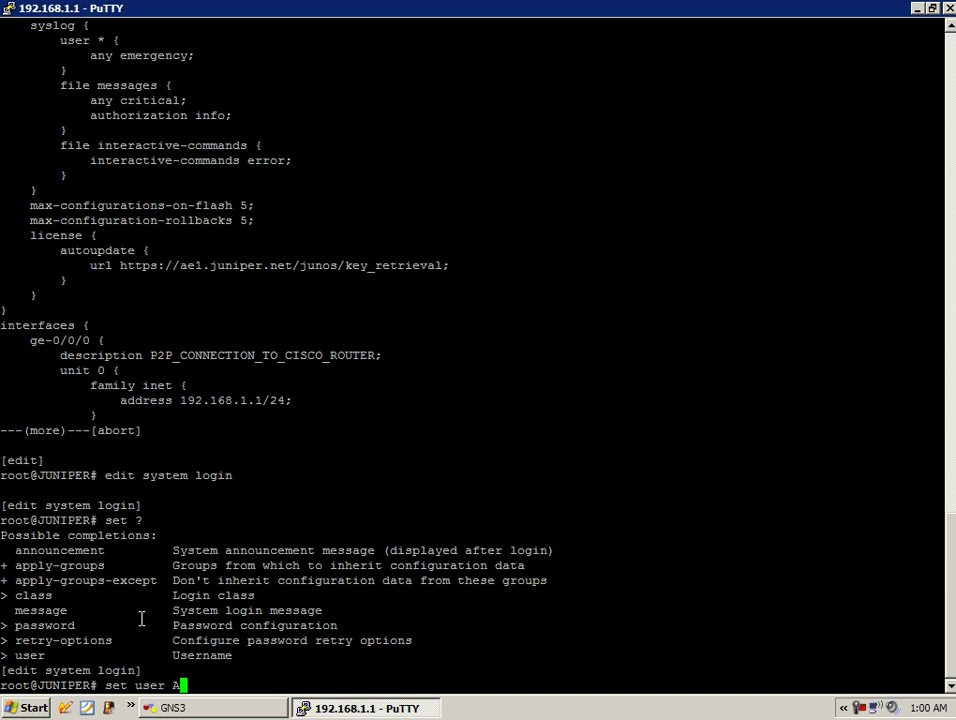
type("aron")
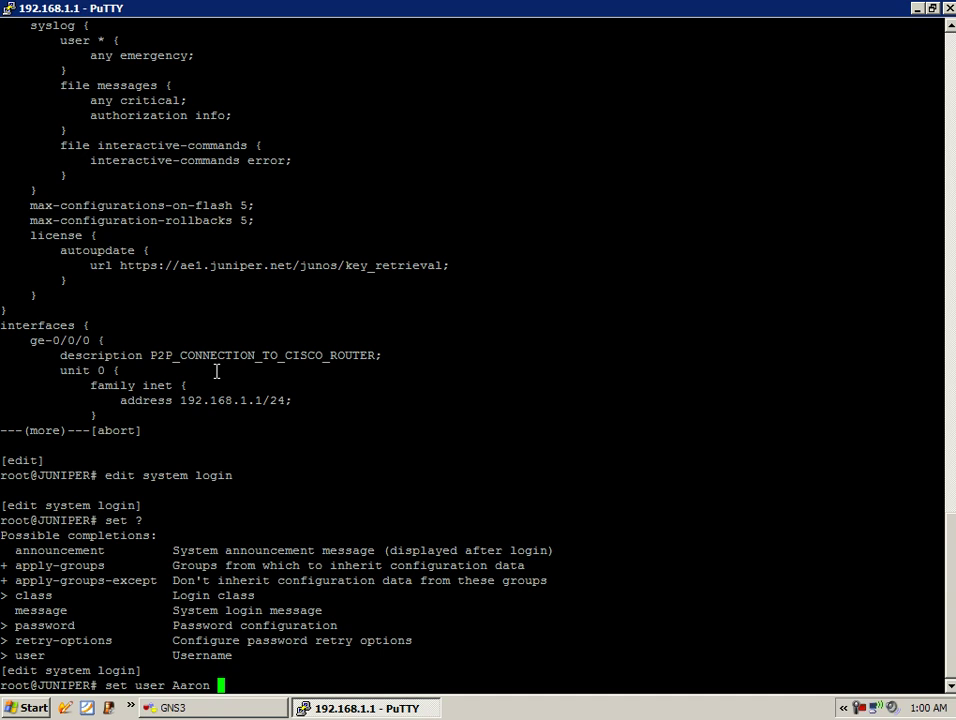
mouse_move(321, 322)
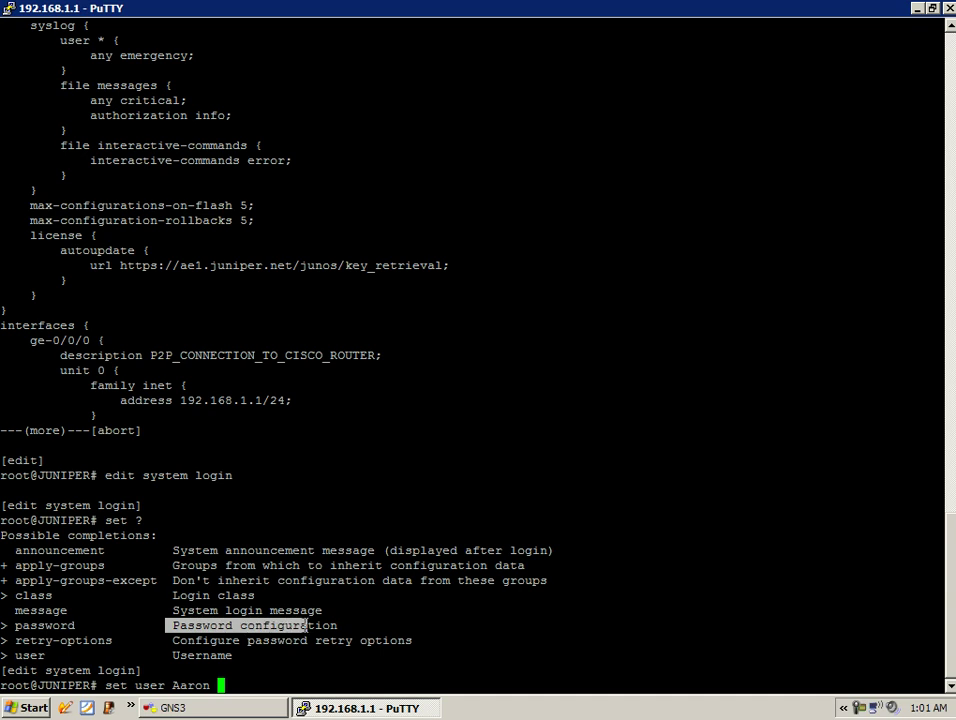
mouse_move(149, 616)
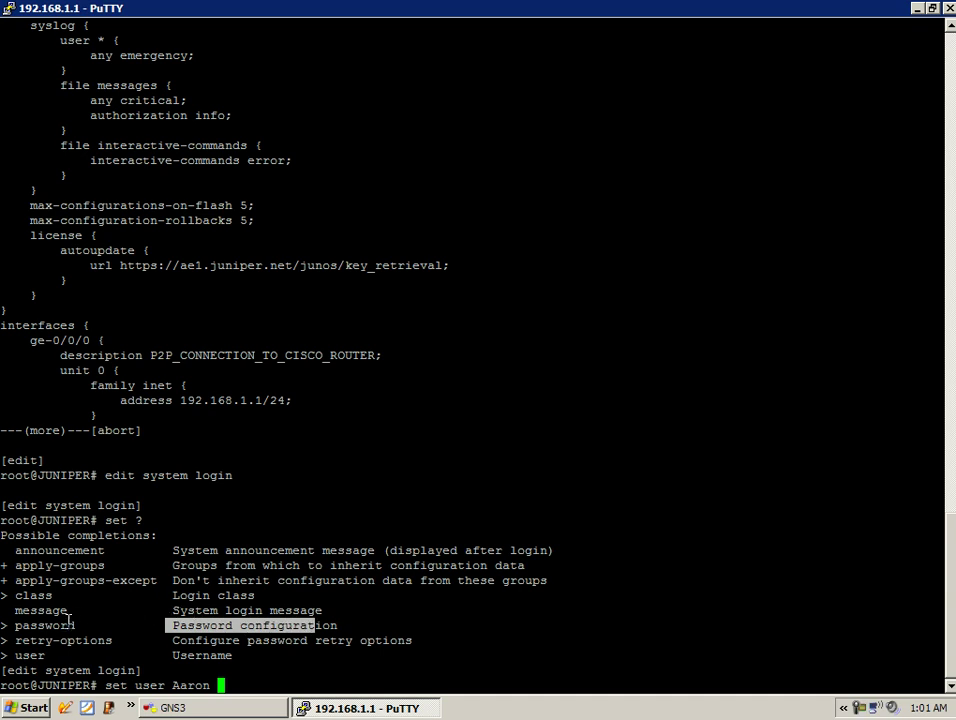
mouse_move(354, 465)
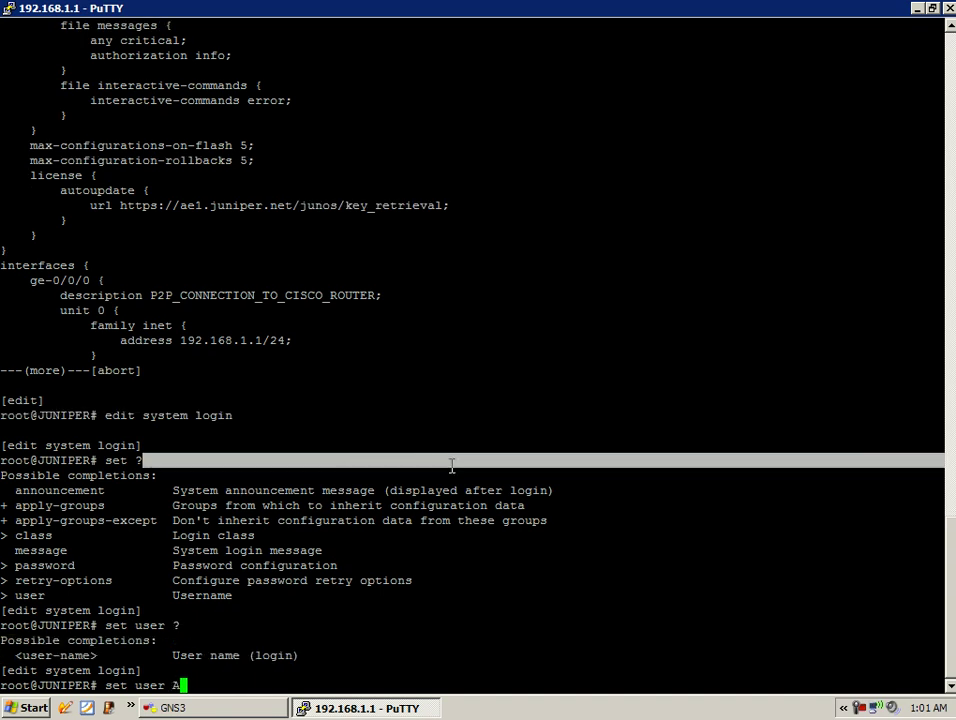
Step: List options for user Aaron, then assign Aaron the super-user login class
type("aron ?")
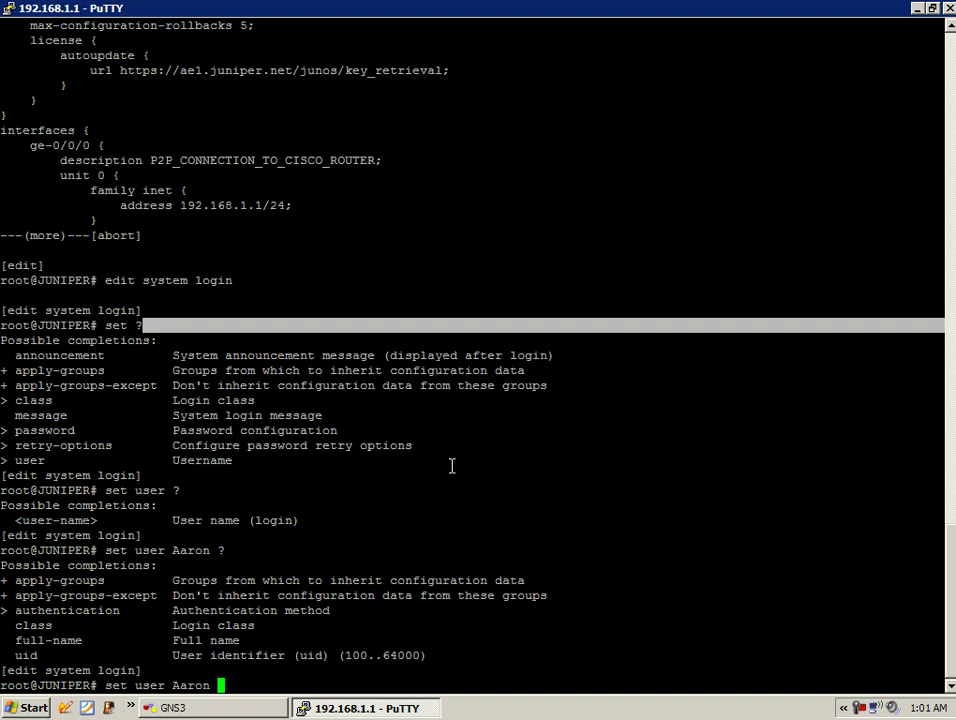
mouse_move(64, 595)
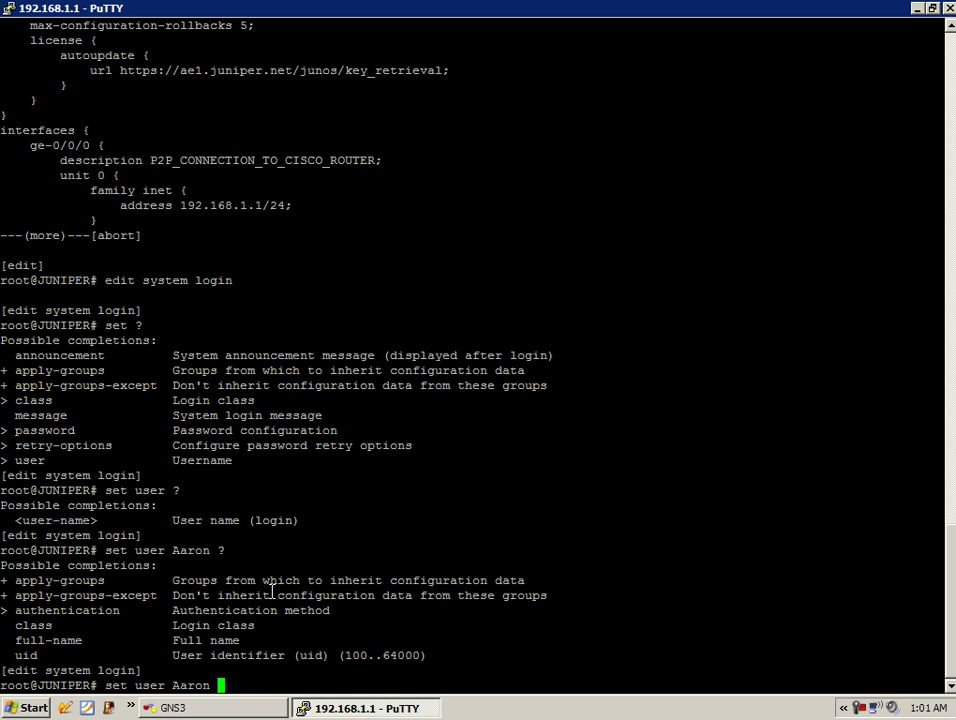
type("class")
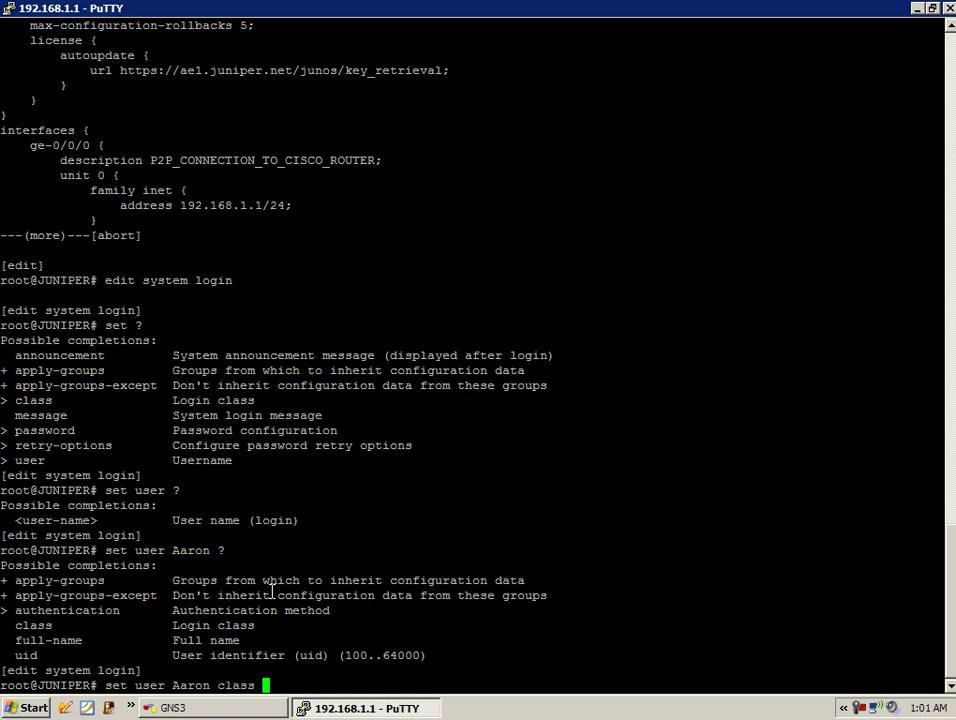
type("?")
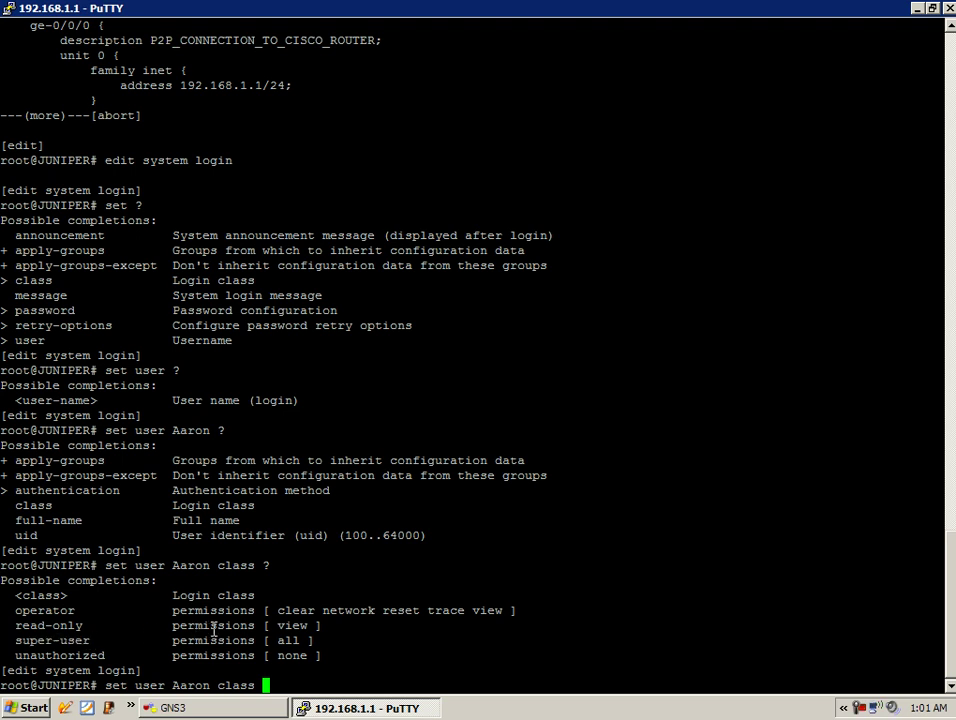
type("super-user")
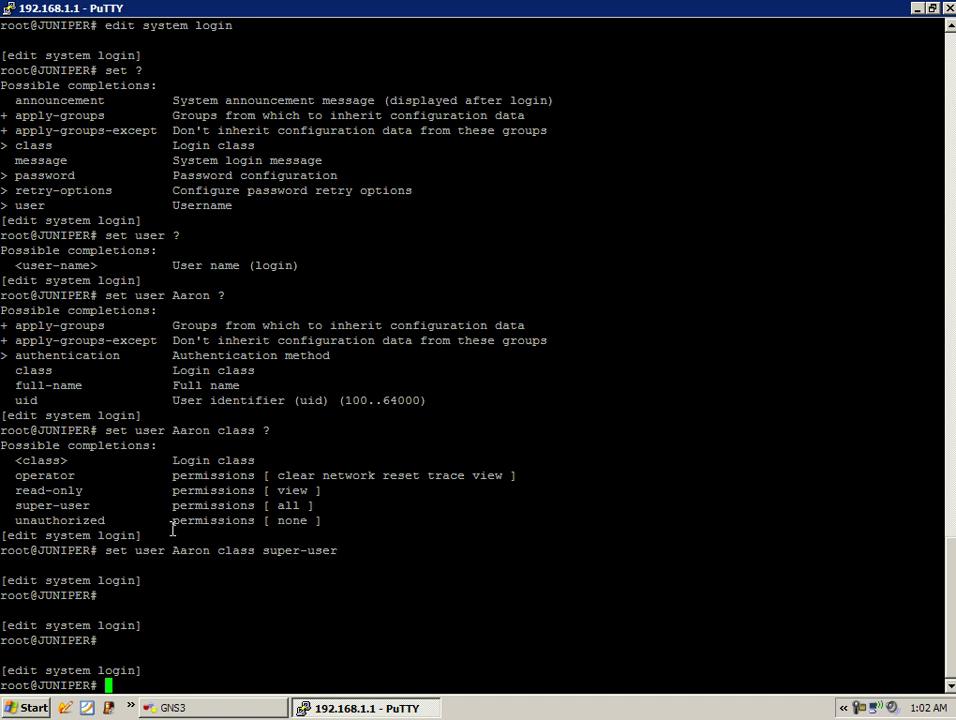
mouse_move(186, 537)
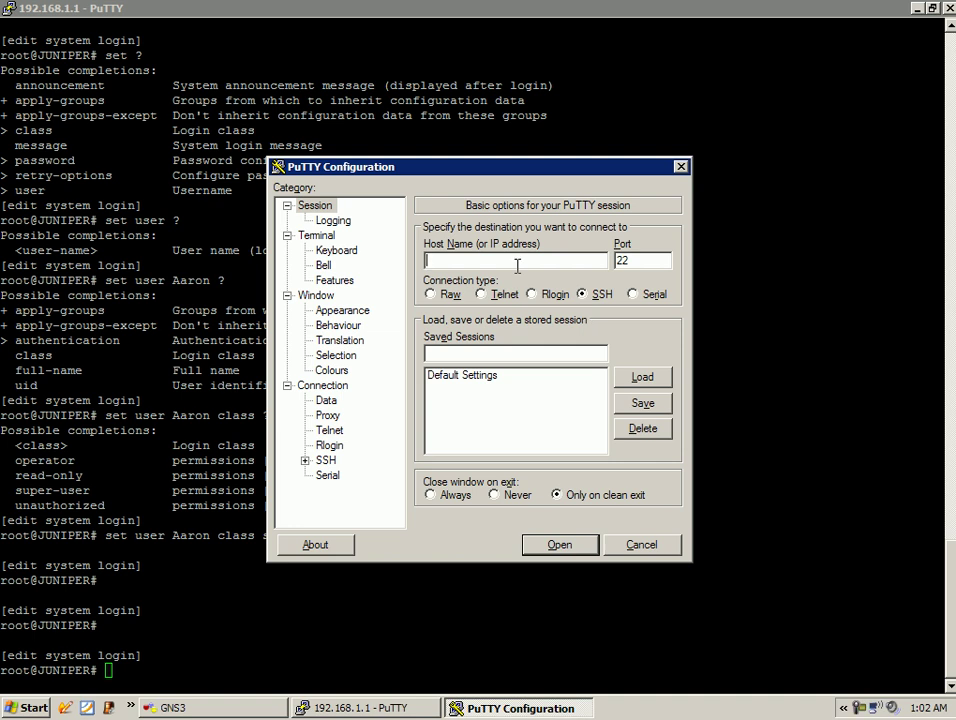
Step: Open an SSH session to host 192.168.1.1
type("192.168.1.1")
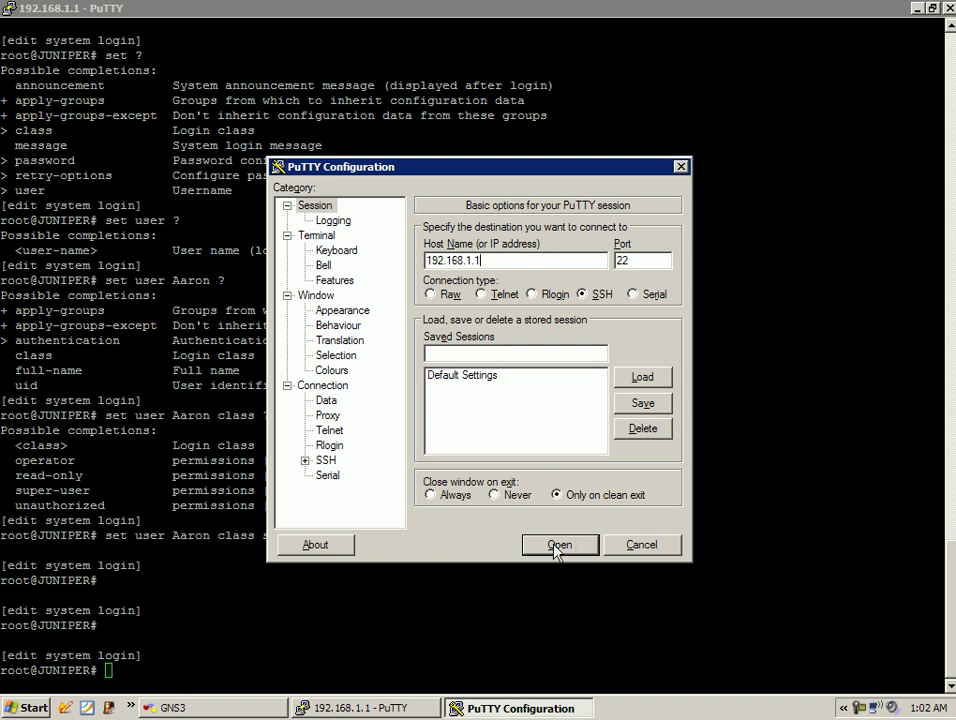
left_click(559, 544)
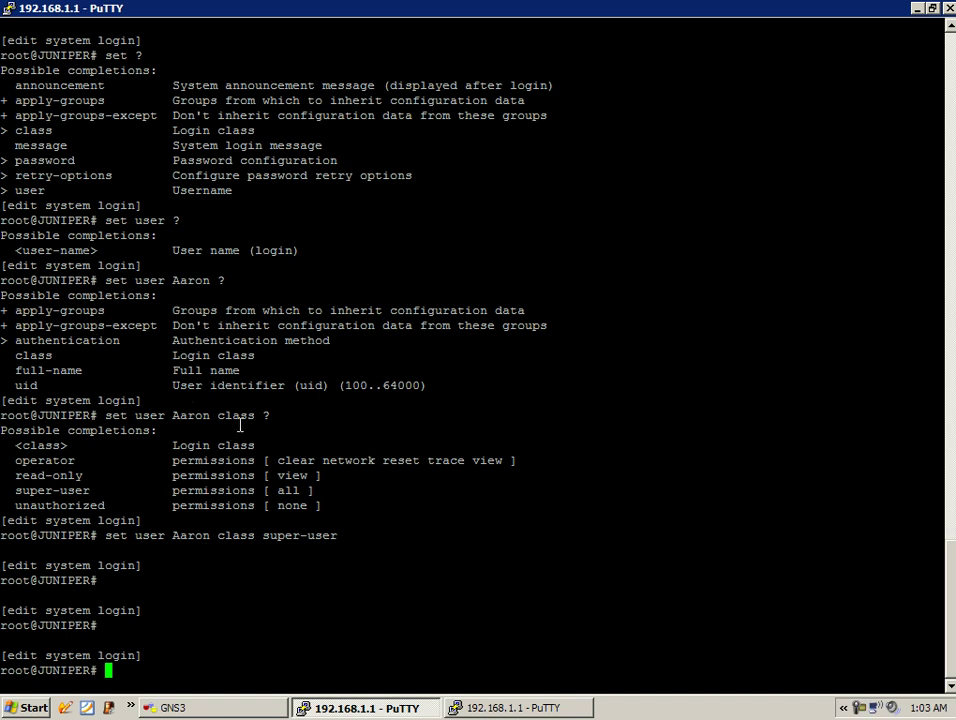
Step: Query 'set user Aaron ?' and 'set user Aaron authentication ?' to list authentication methods
type("set")
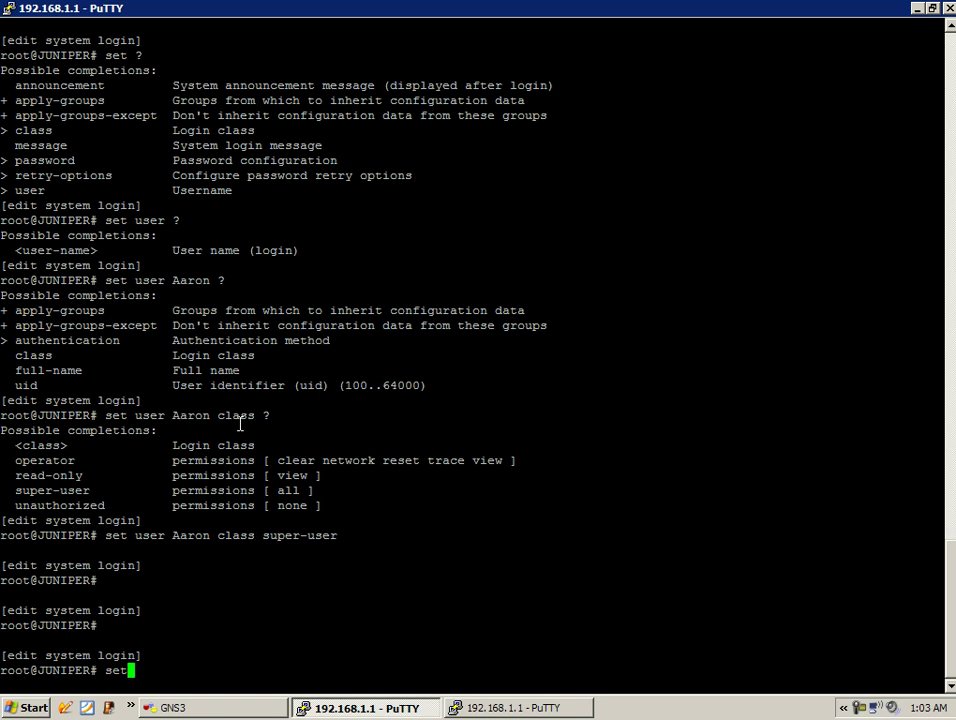
type("user")
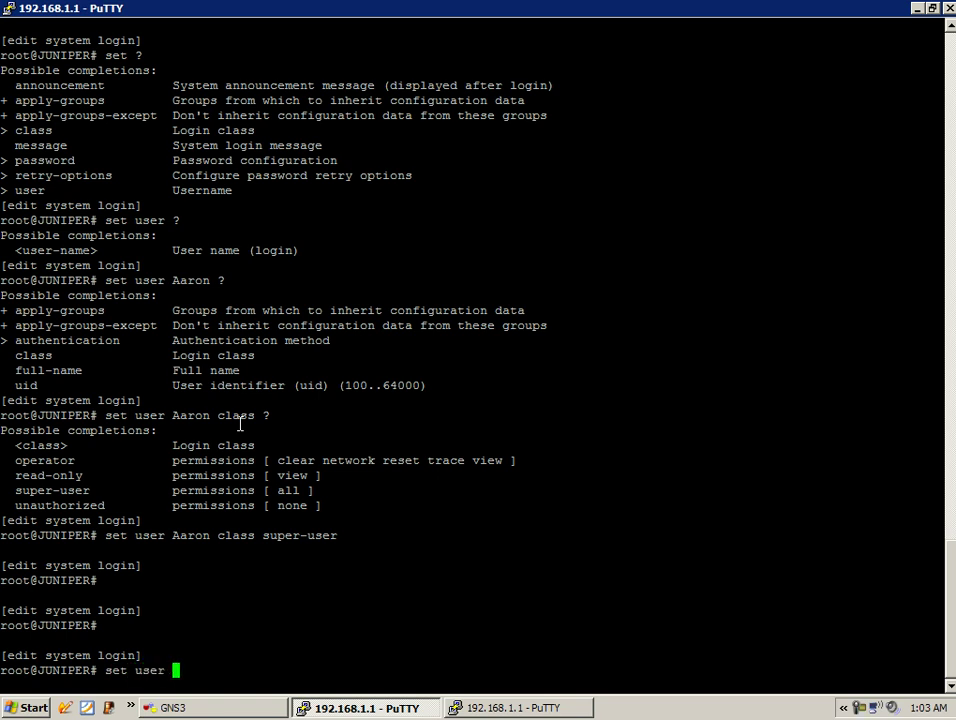
type("Aaron")
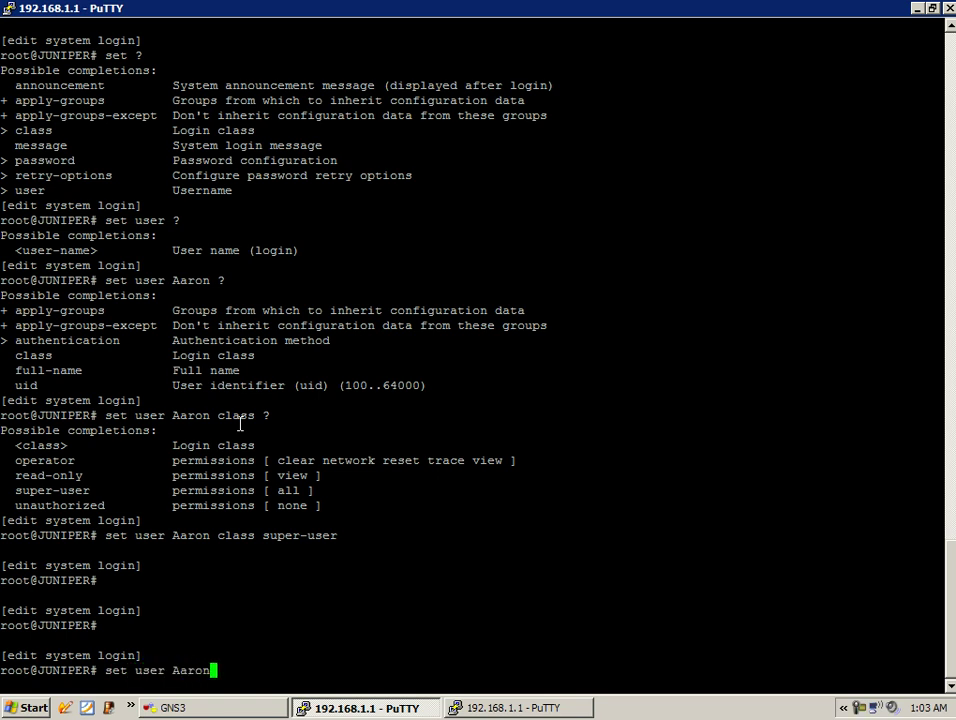
type("?")
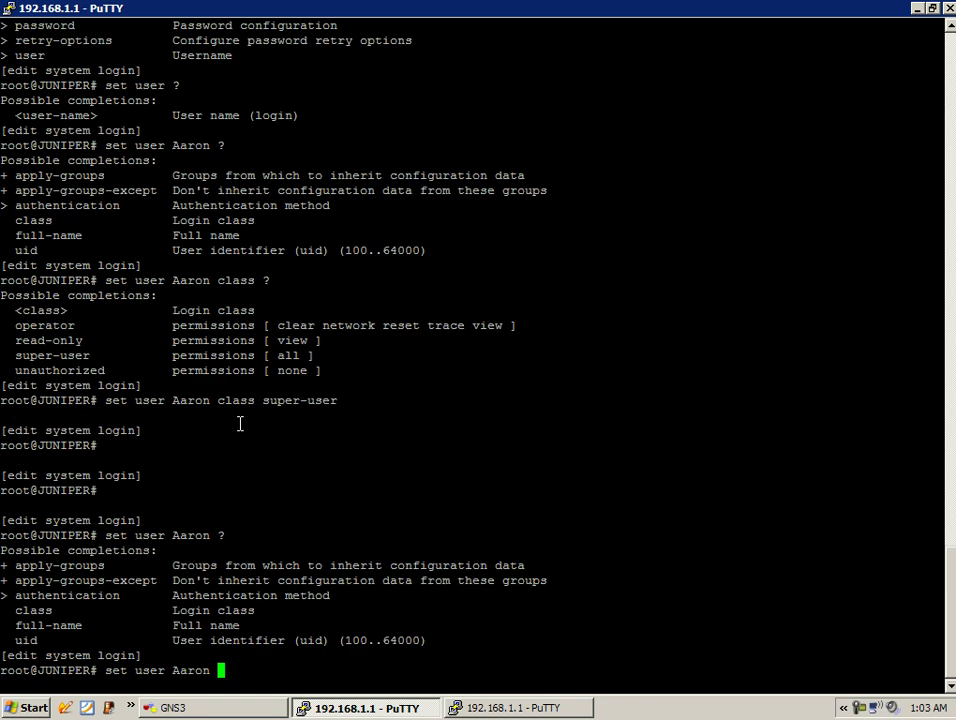
type("authentication")
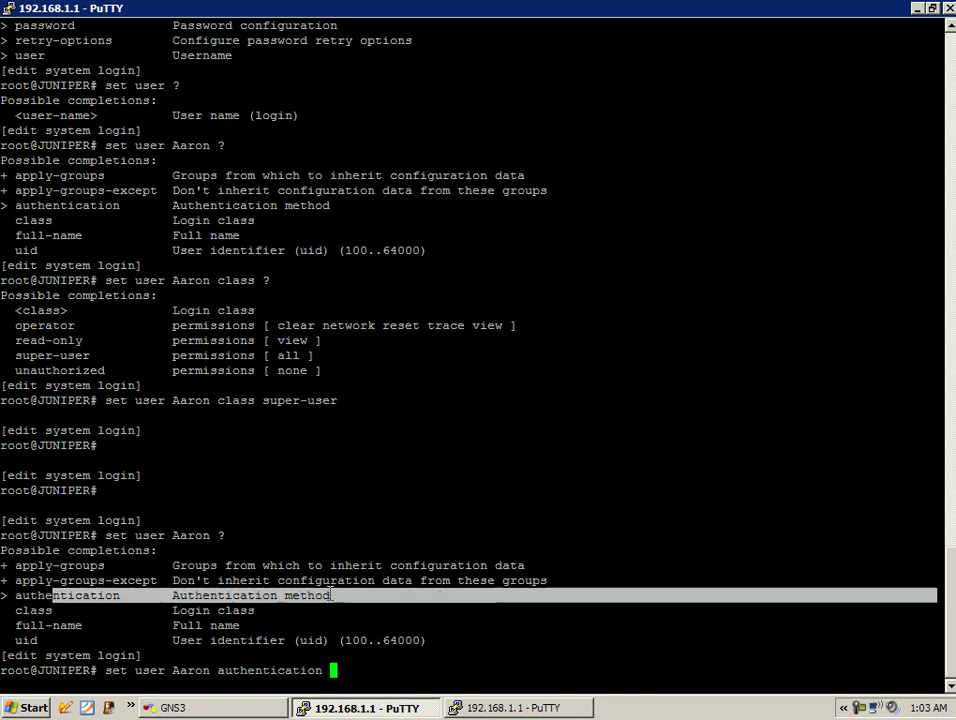
type("?")
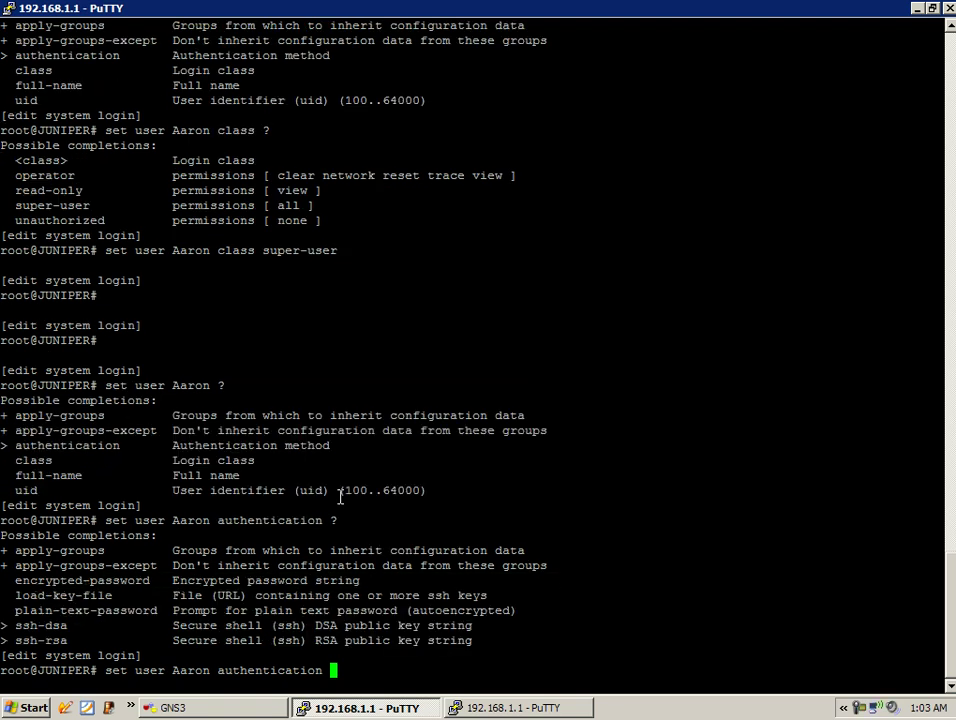